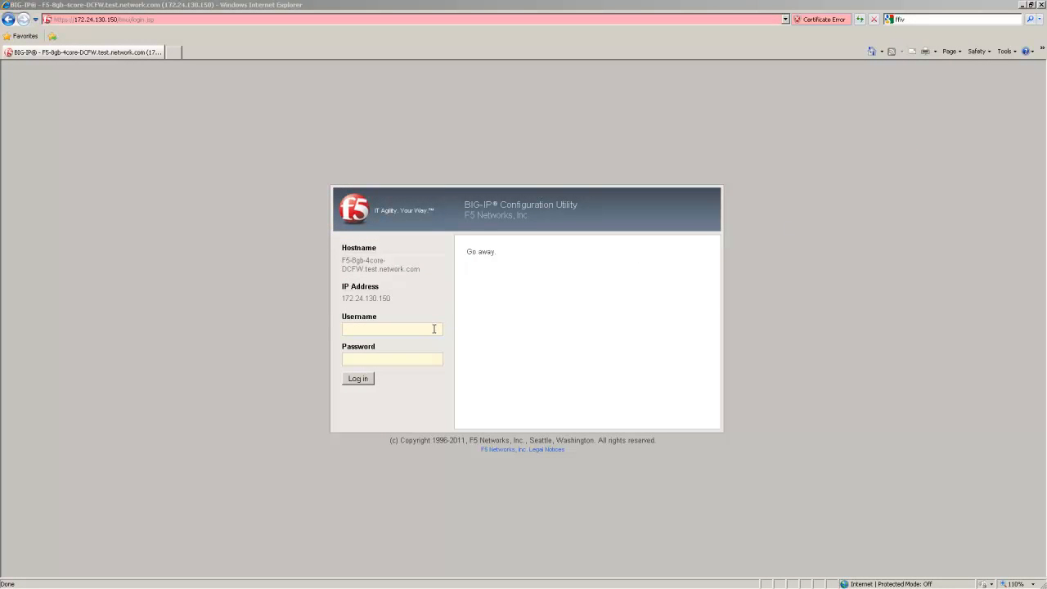
Step: Log in as admin and open the System Logs Remote Logging settings
type("admin")
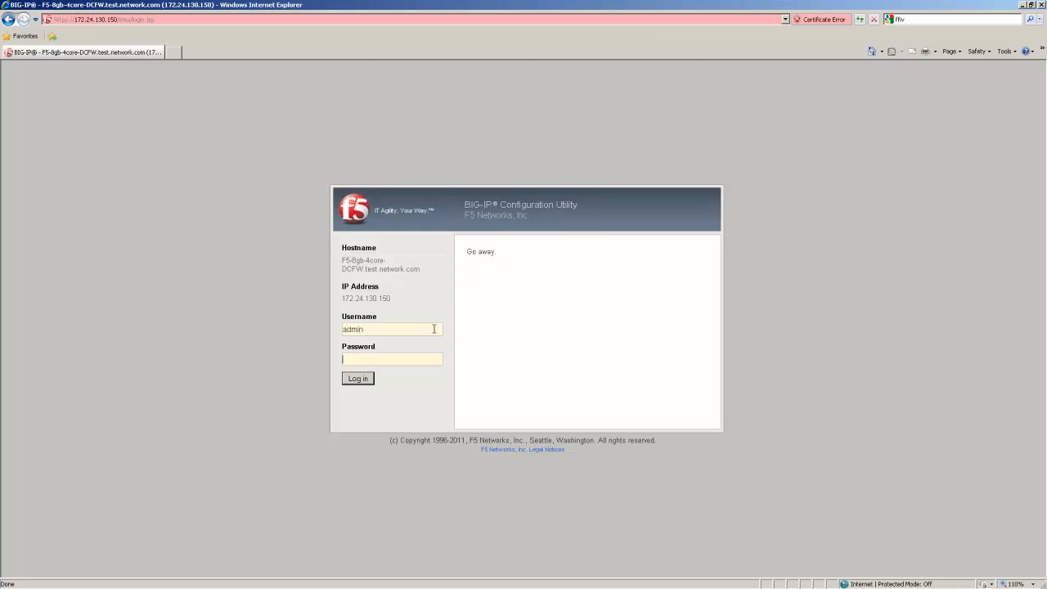
left_click(358, 378)
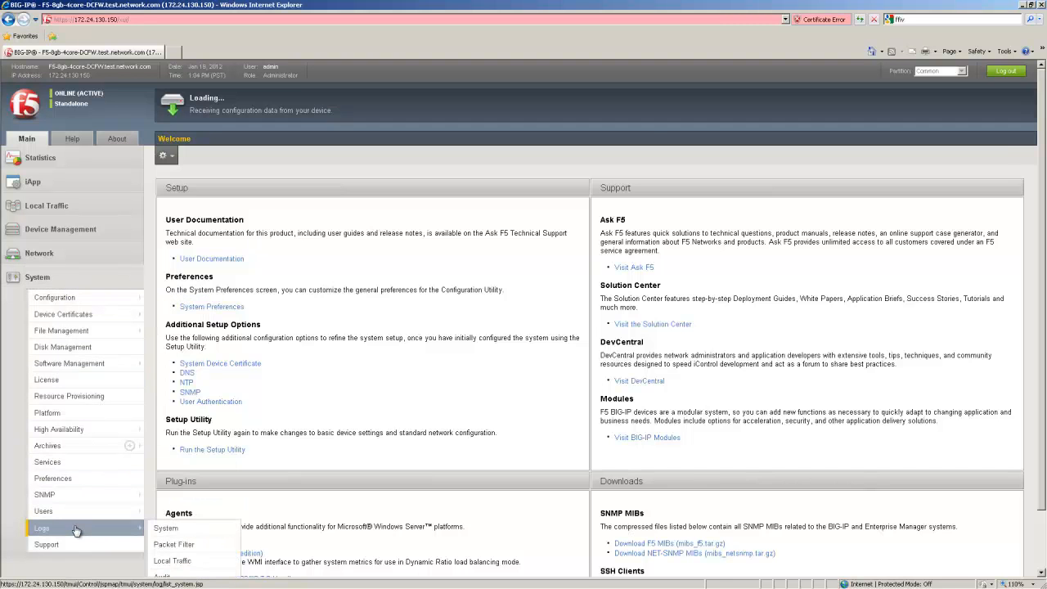
left_click(165, 527)
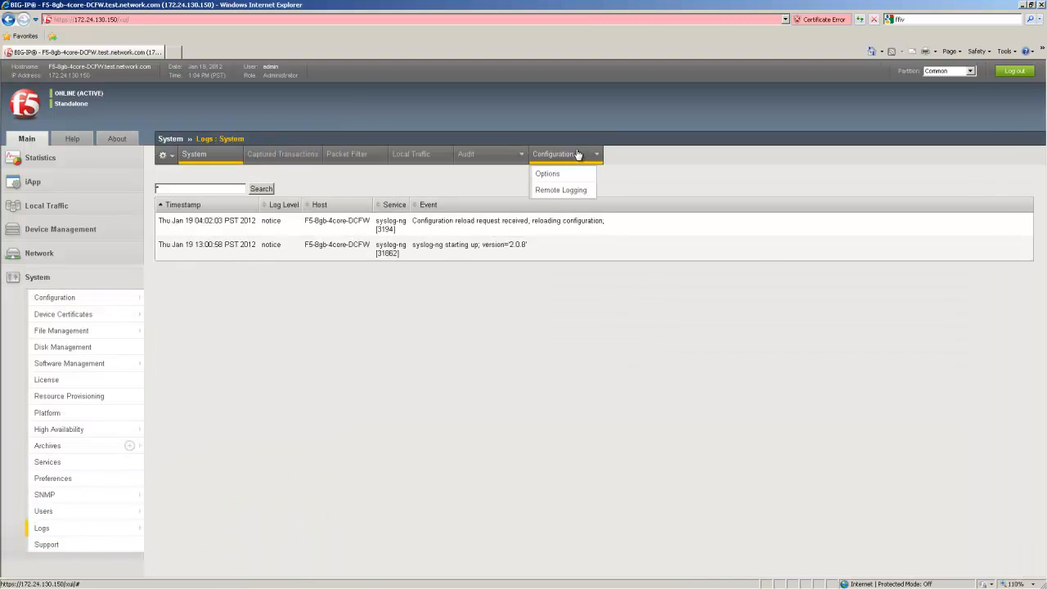
left_click(560, 190)
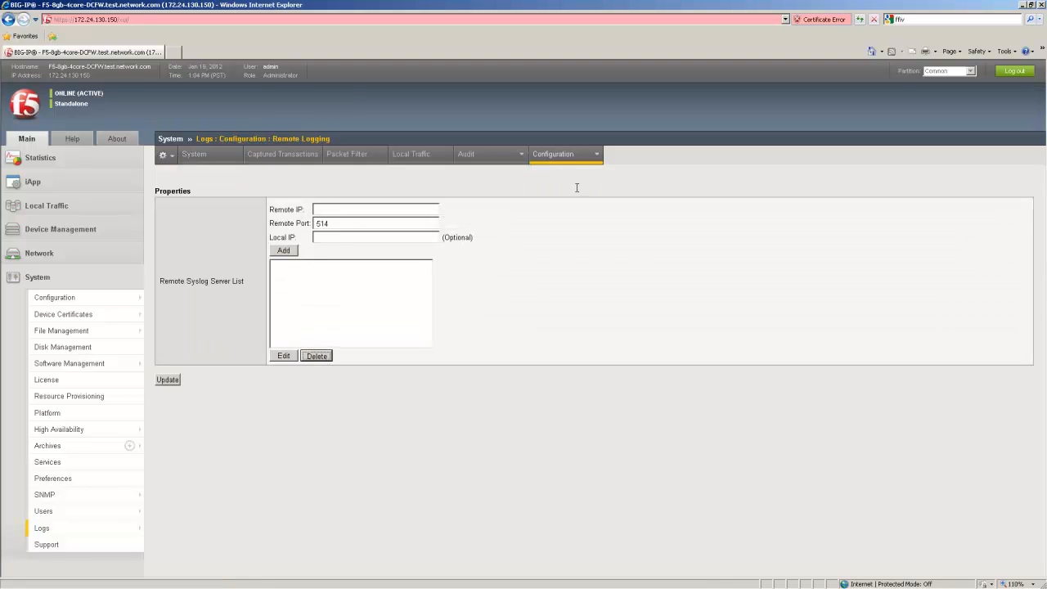
Step: Add remote syslog server 1.1.1.1 port 514 and save with Update
type("1.1.1.1")
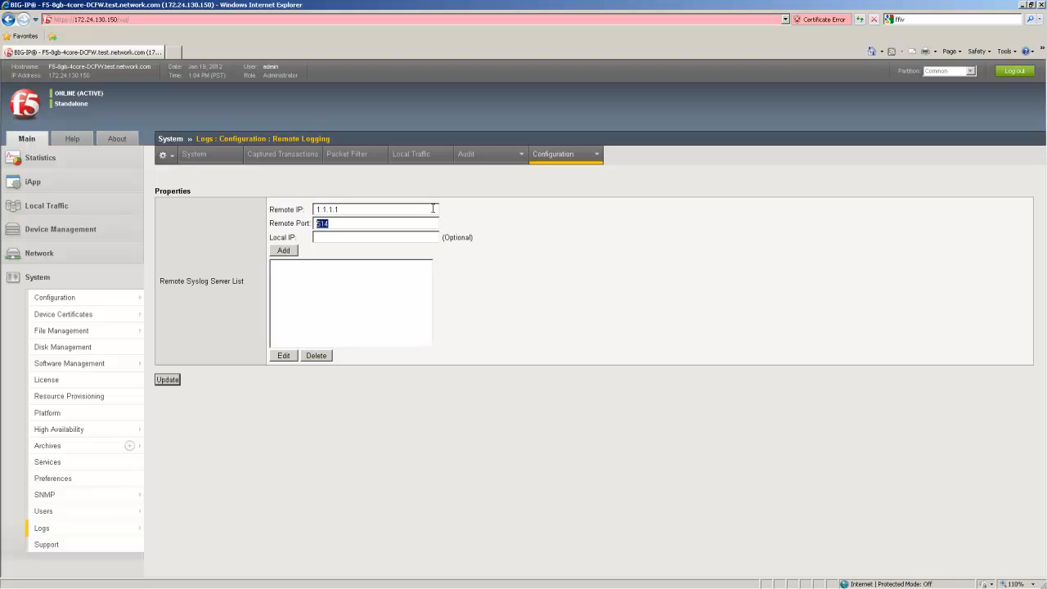
left_click(376, 237)
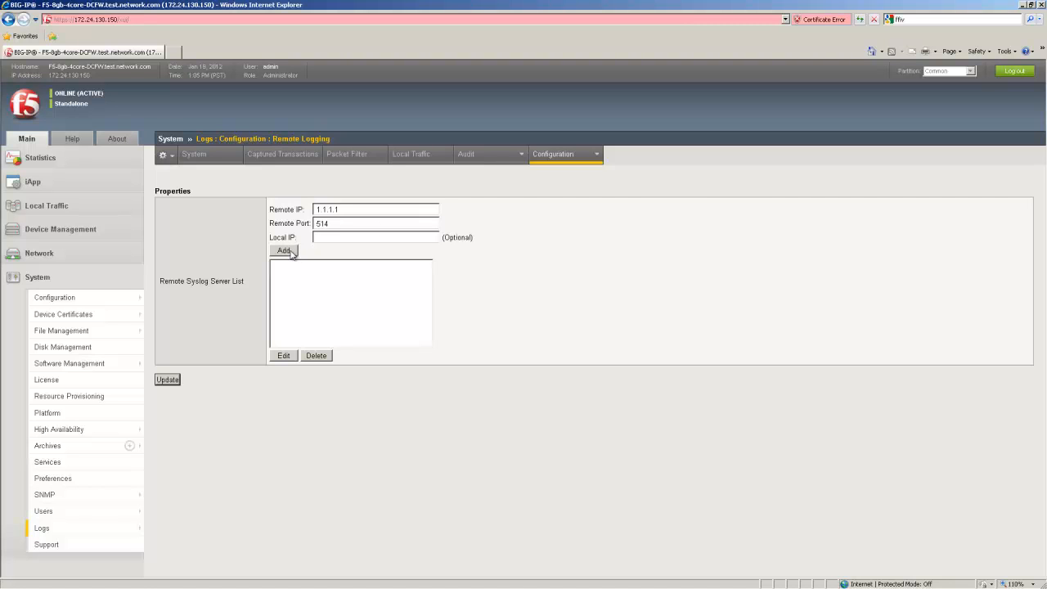
left_click(284, 250)
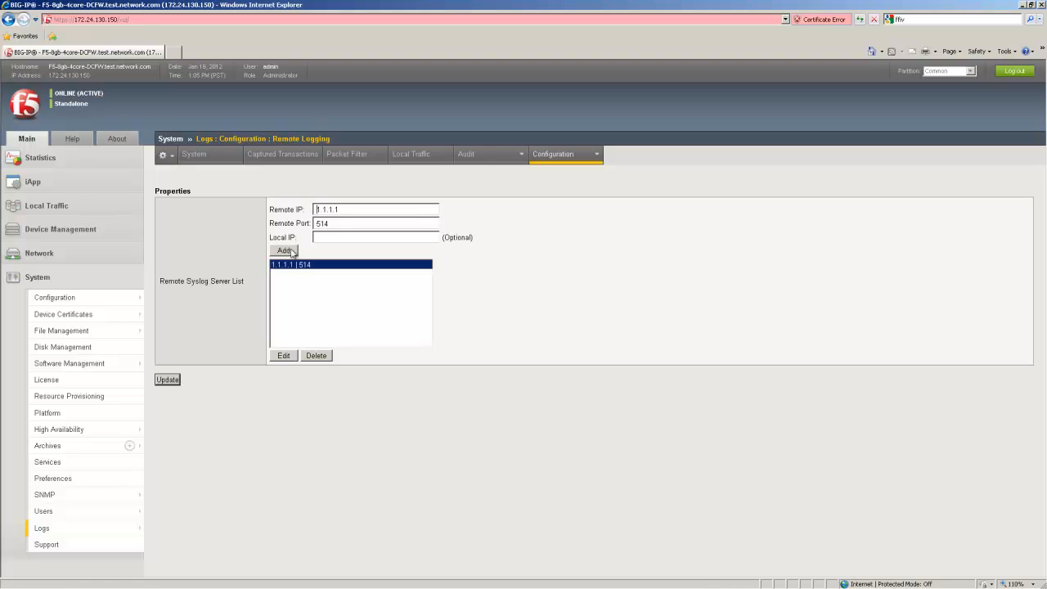
left_click(166, 379)
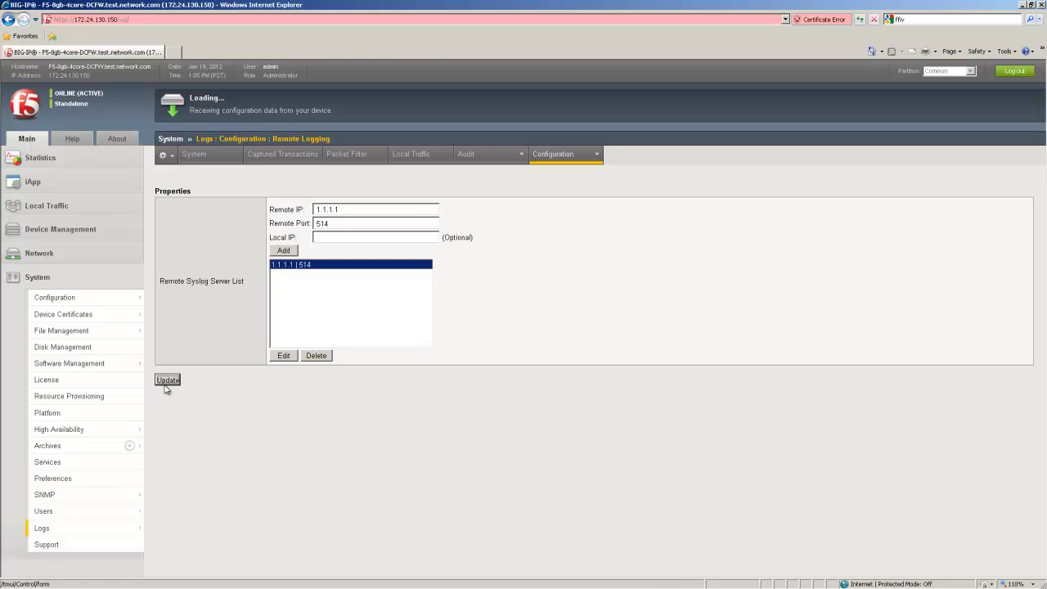
left_click(166, 379)
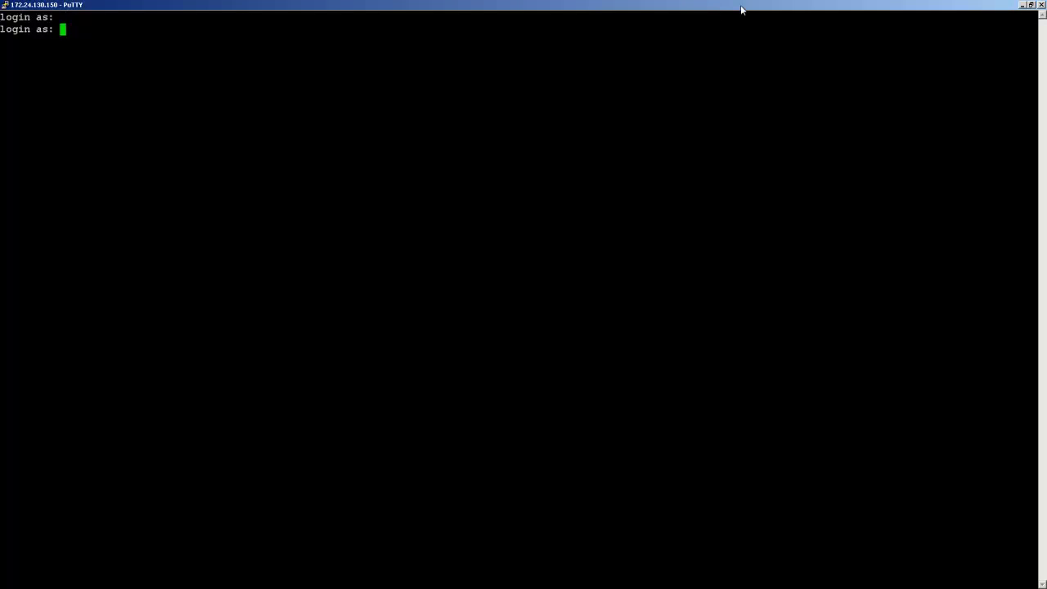
Step: Log in as root and enable tmm.lognonsessionpackets via tmsh
type("root")
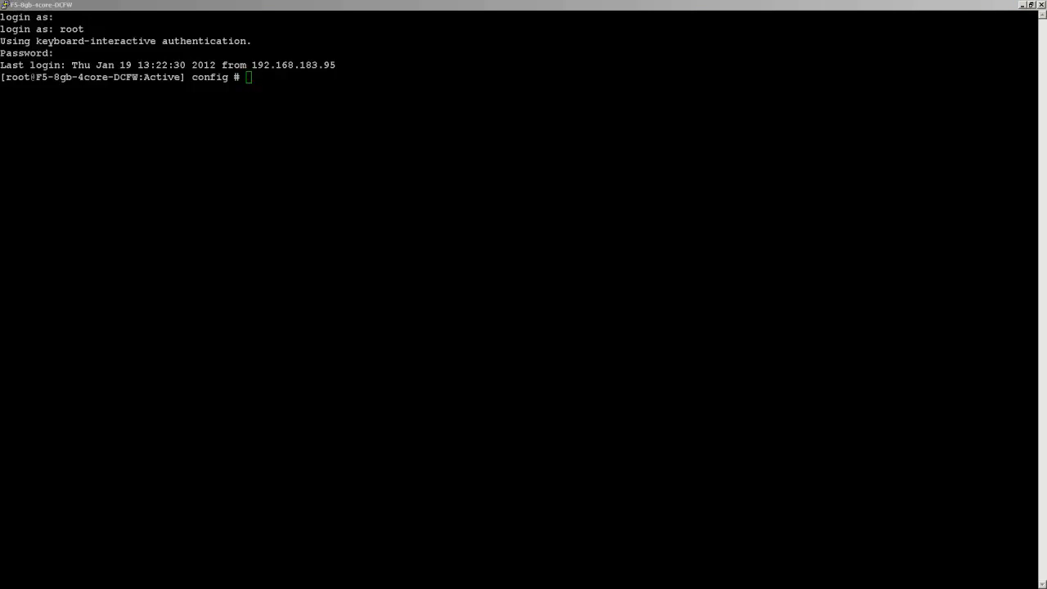
type("tmsh modify sys db tmm.lognonsessionpackets value enable")
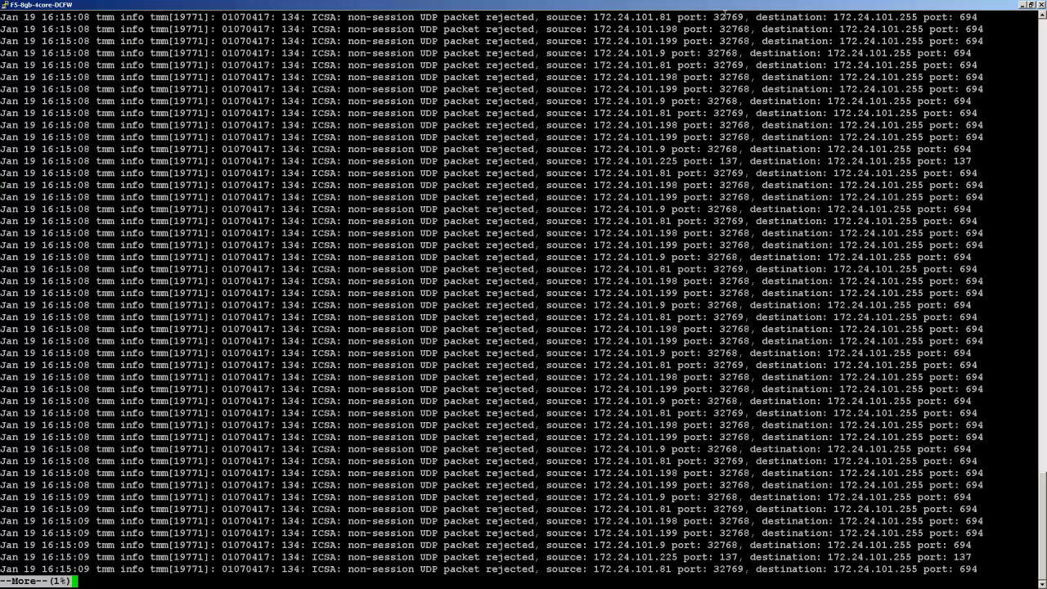
Step: Enable icsa.forceadminpacketlogging and syslog iso-date, then view /var/log/ICSA entries
key("q")
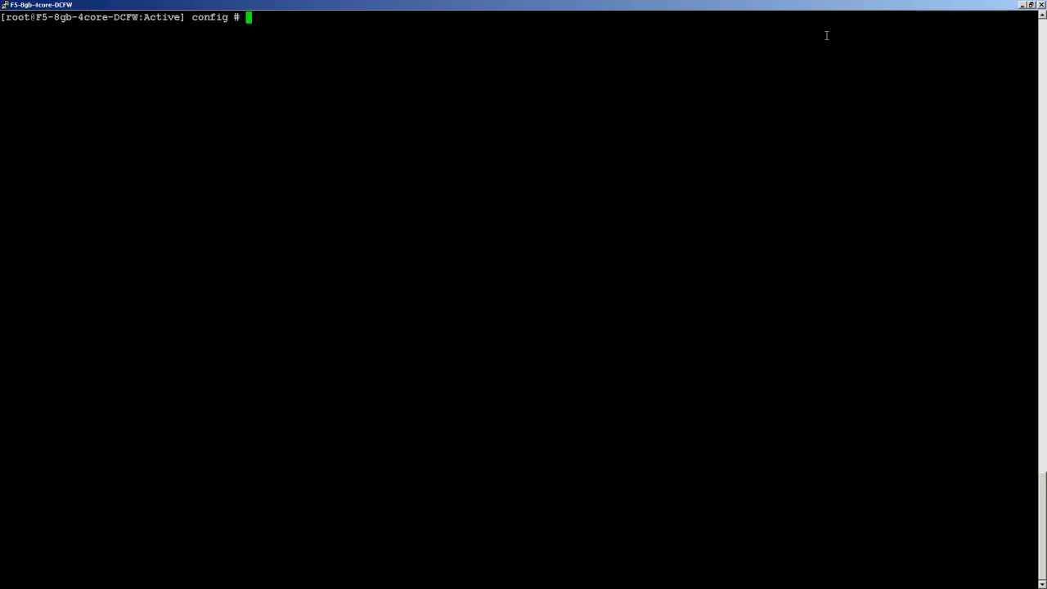
type("tmsh modify sys db icsa.forceadminpacketlogging value enable")
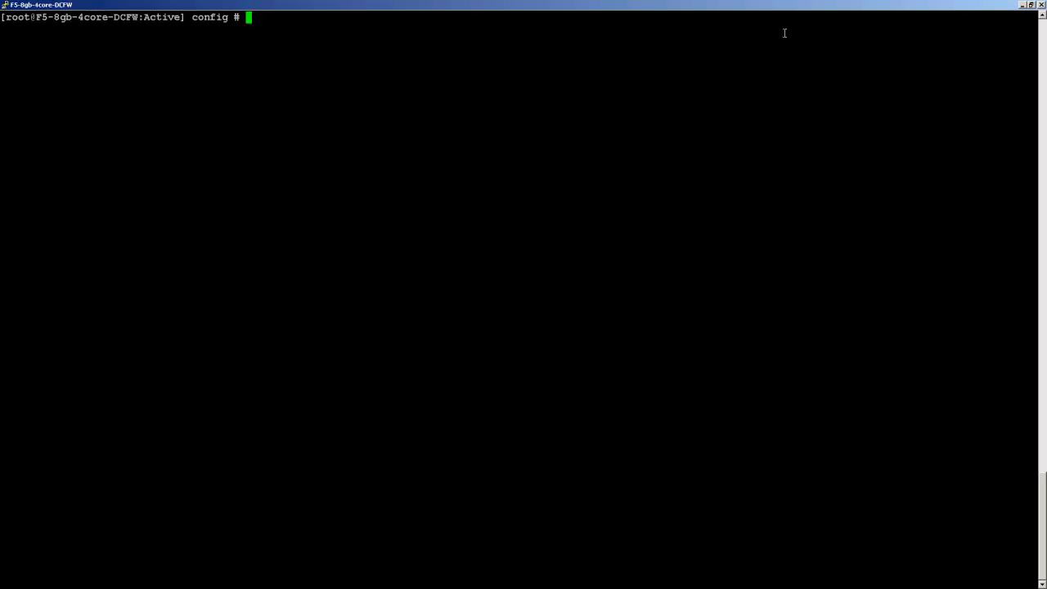
type("tmsh modify sys syslog iso-date enabled")
type("head /var/log/ICSA")
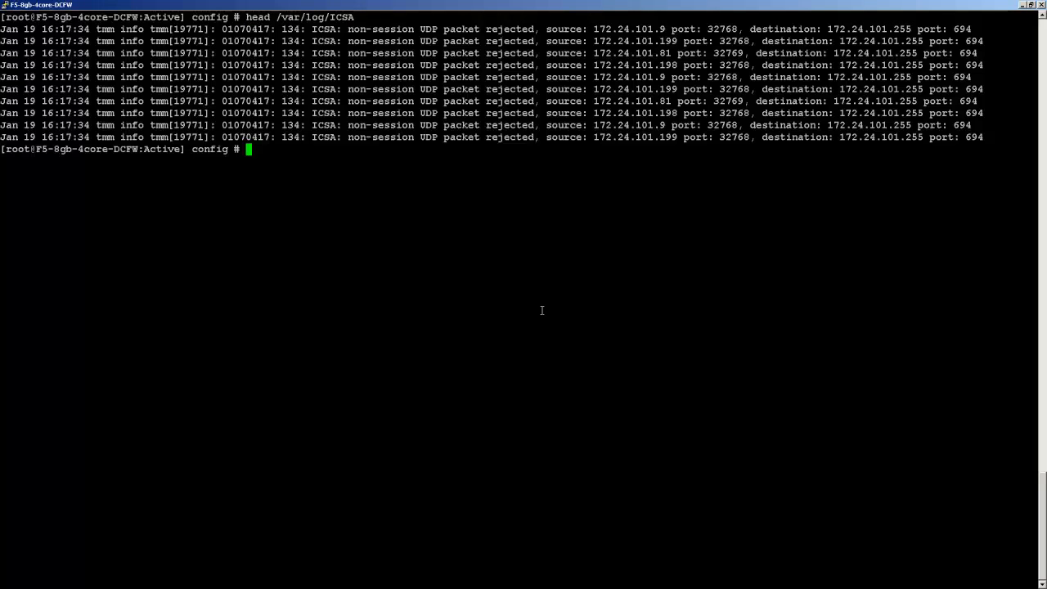
type("tail  /var/log/ICSA")
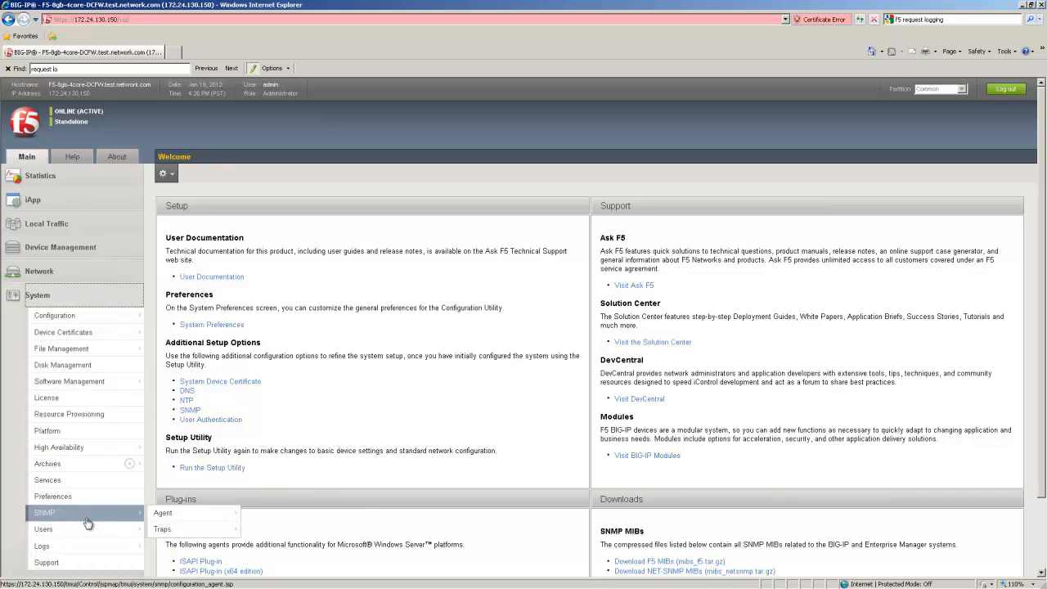
Step: Go to SNMP Traps > Destination and start a new trap record
left_click(44, 512)
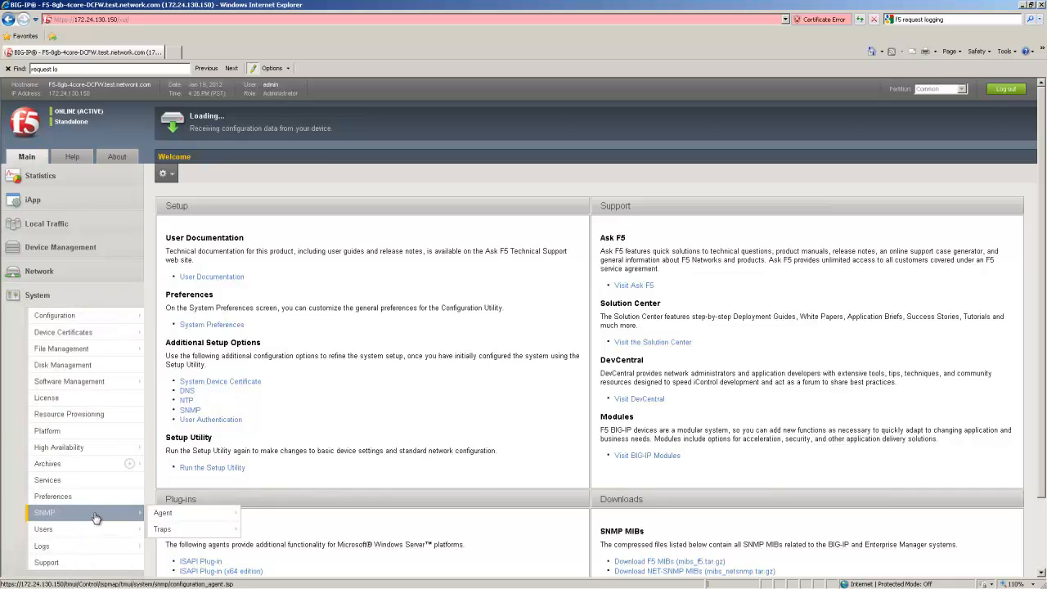
left_click(162, 512)
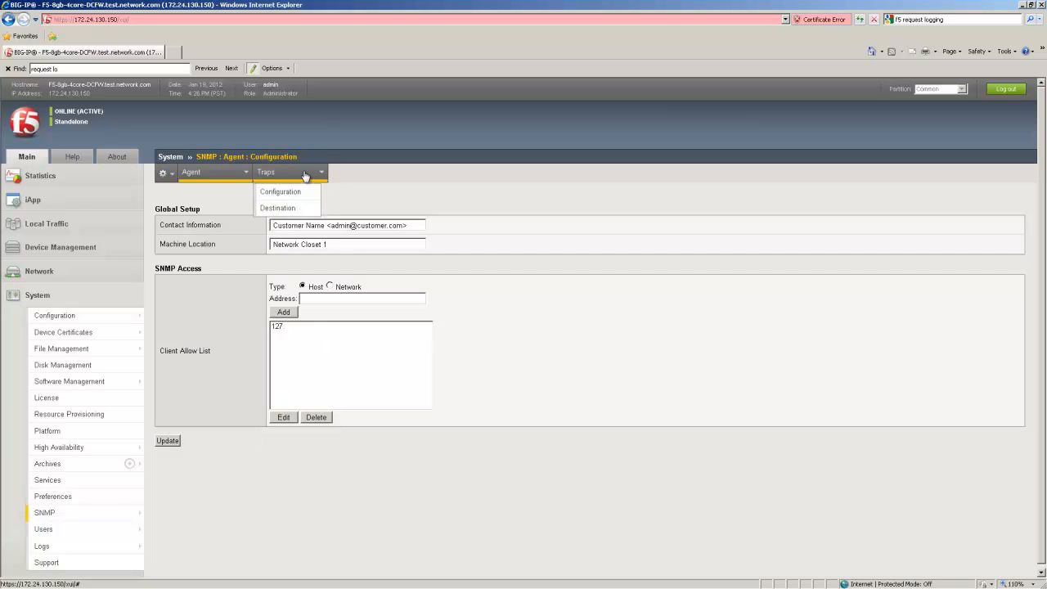
left_click(278, 208)
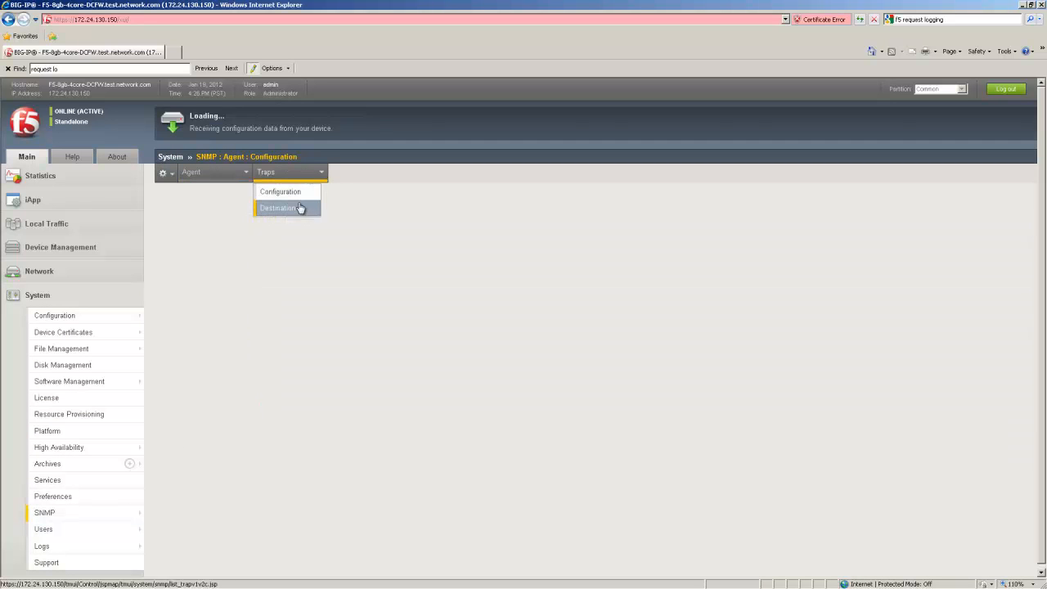
left_click(278, 206)
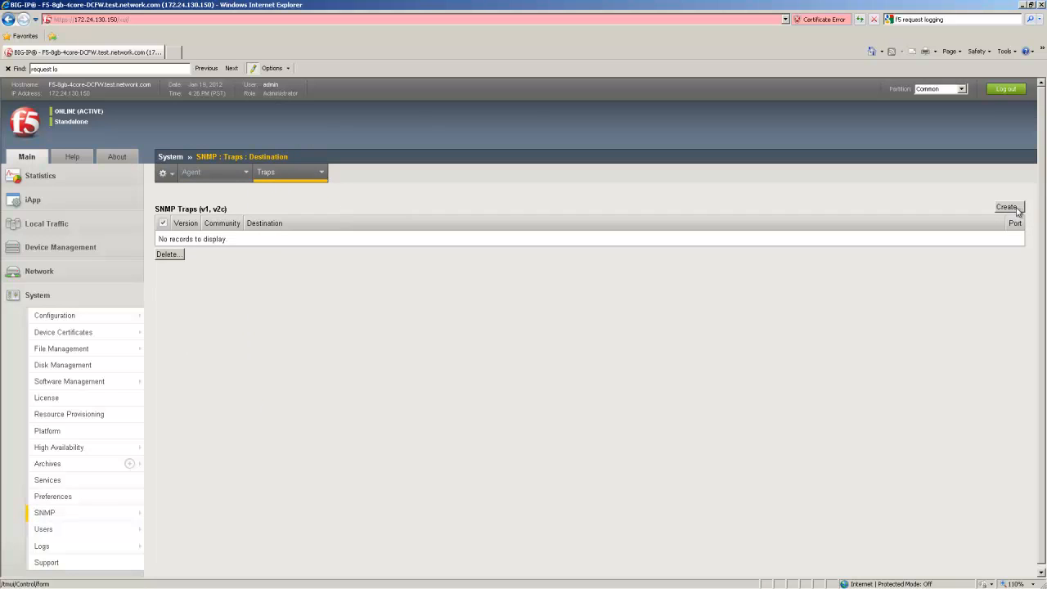
left_click(1006, 207)
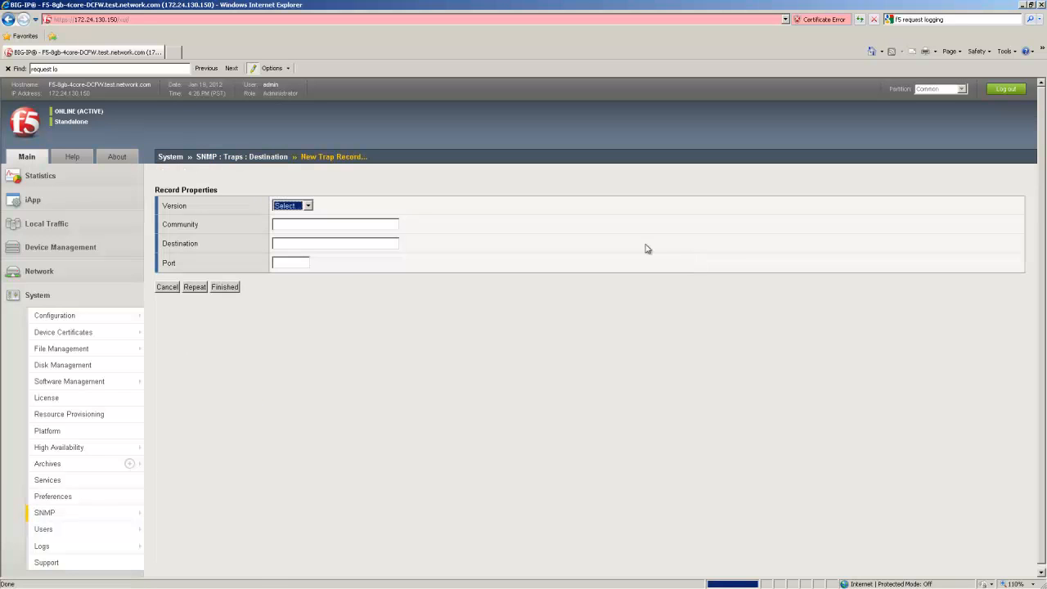
Step: Create trap destination v2c, community public, 1.1.1.2, port 161, and finish
left_click(292, 206)
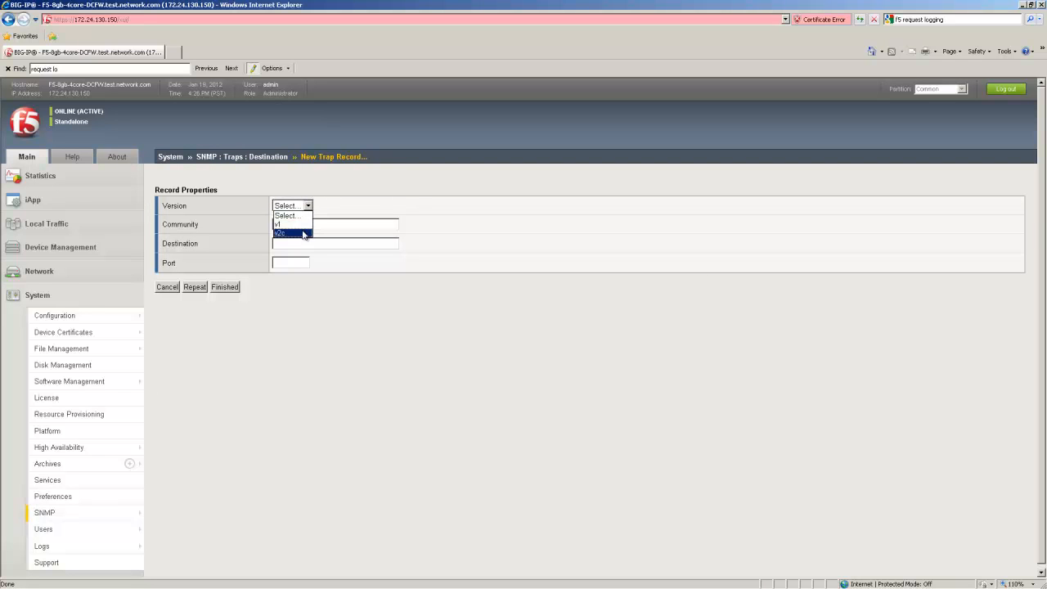
left_click(281, 233)
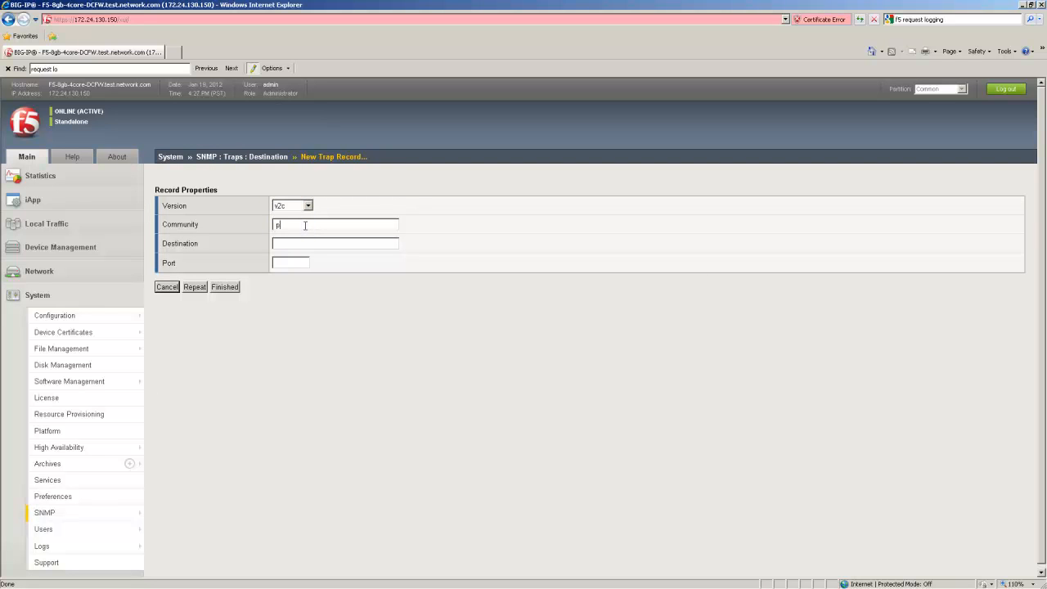
type("ublic")
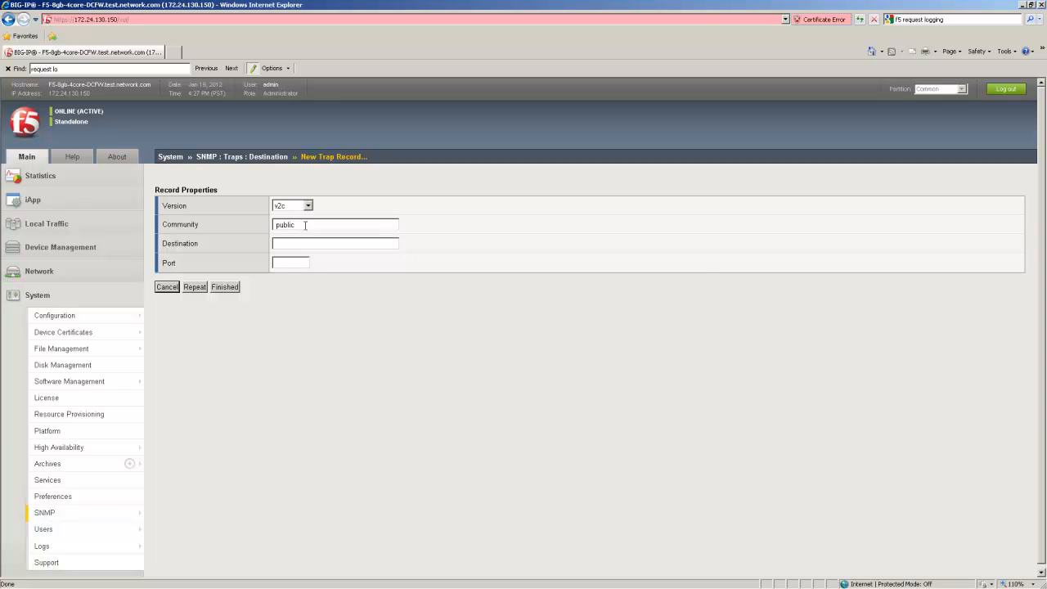
type("1.1.1.2")
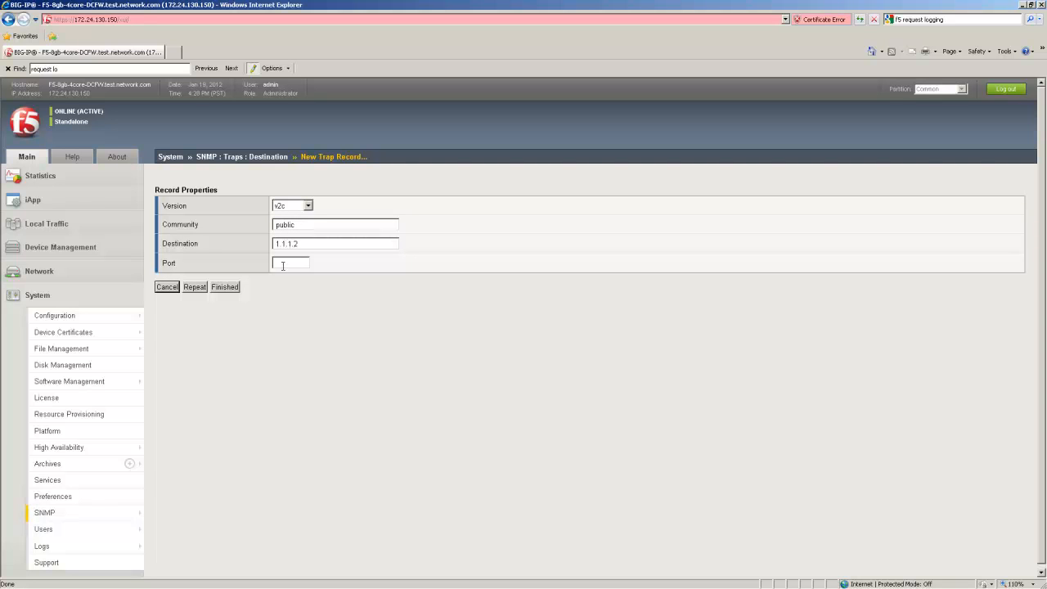
type("161")
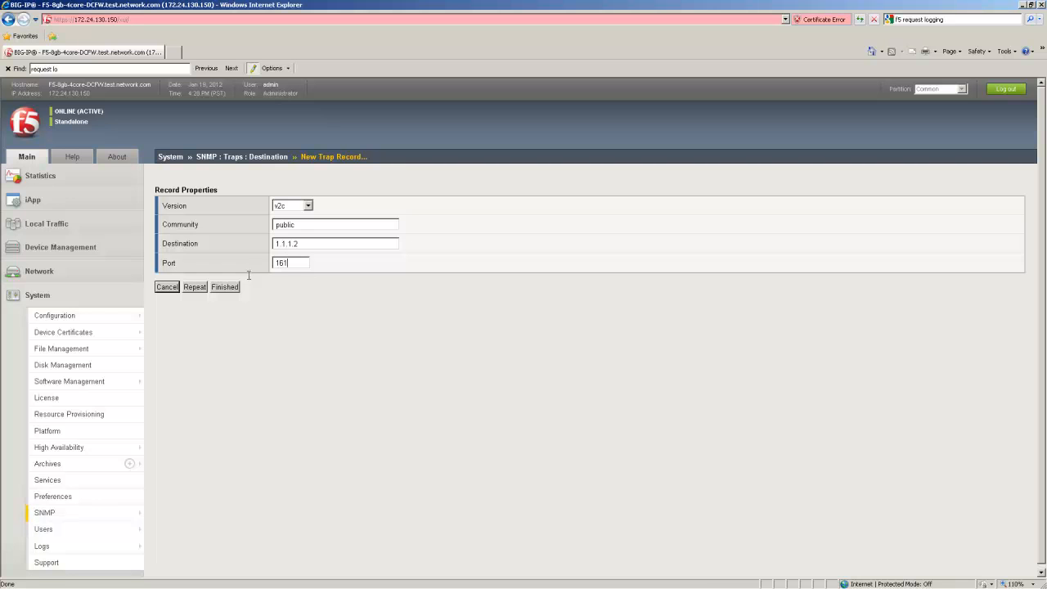
left_click(224, 287)
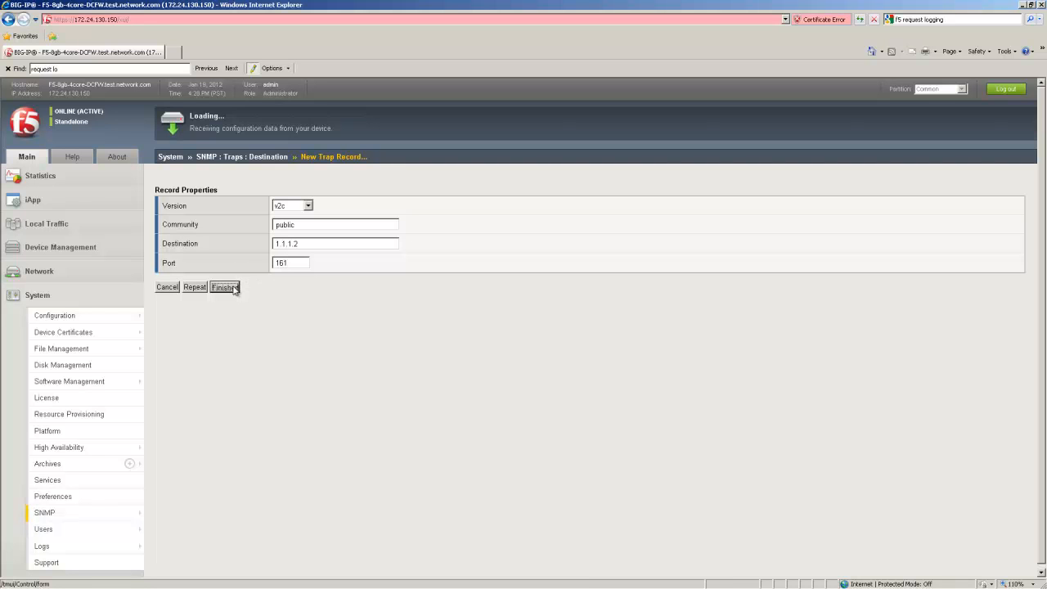
left_click(224, 287)
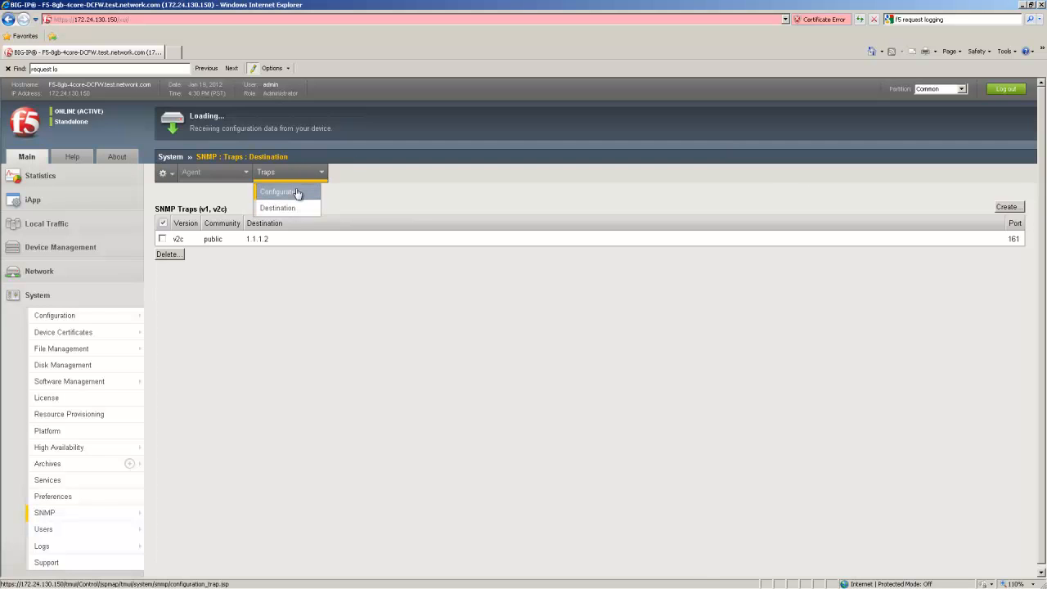
Step: Tick Agent Authentication in the trap configuration and save with Update
left_click(279, 190)
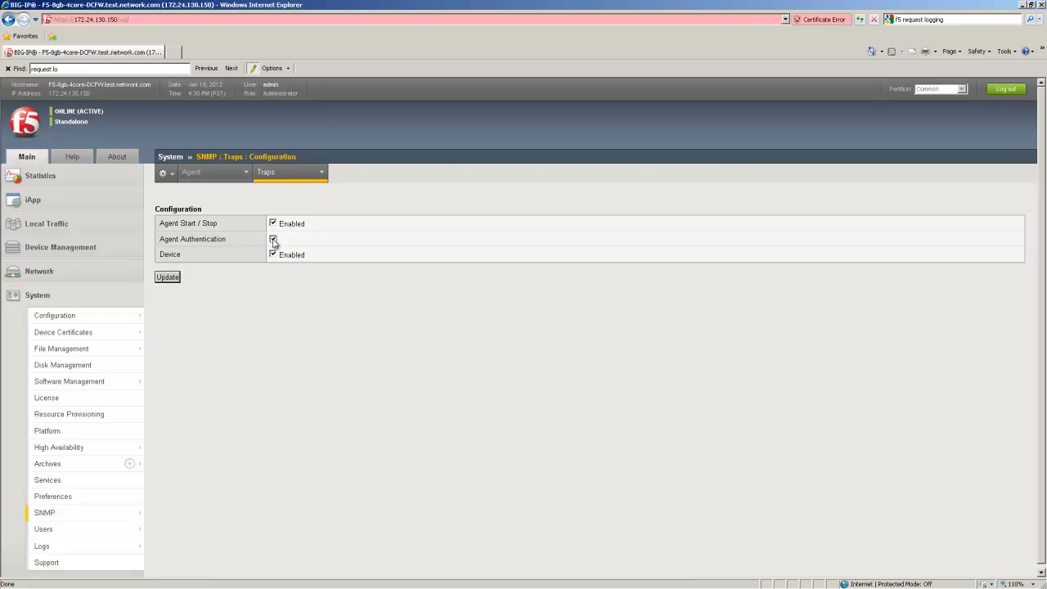
left_click(273, 239)
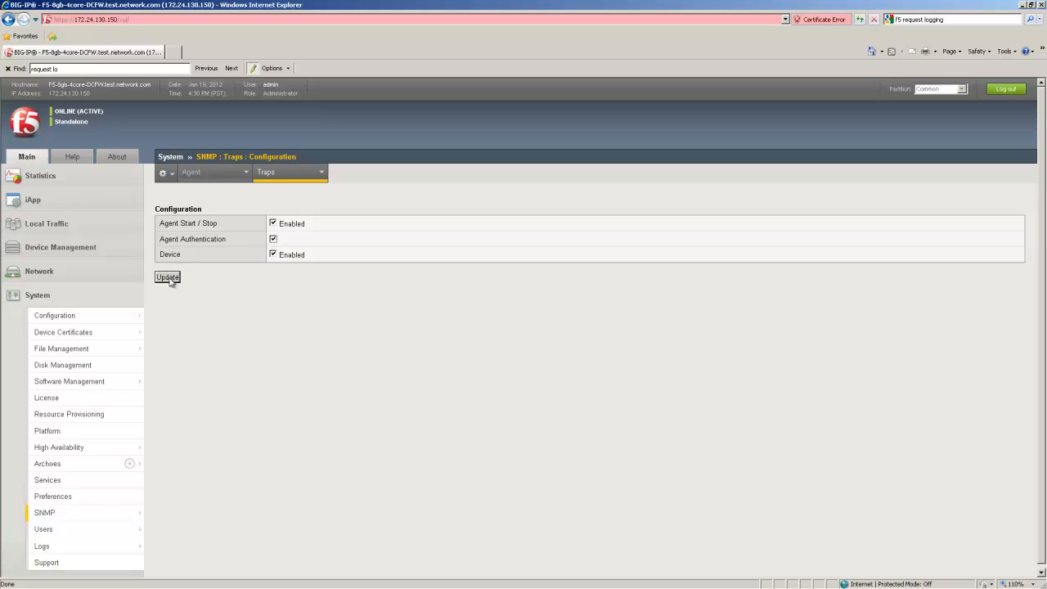
left_click(167, 276)
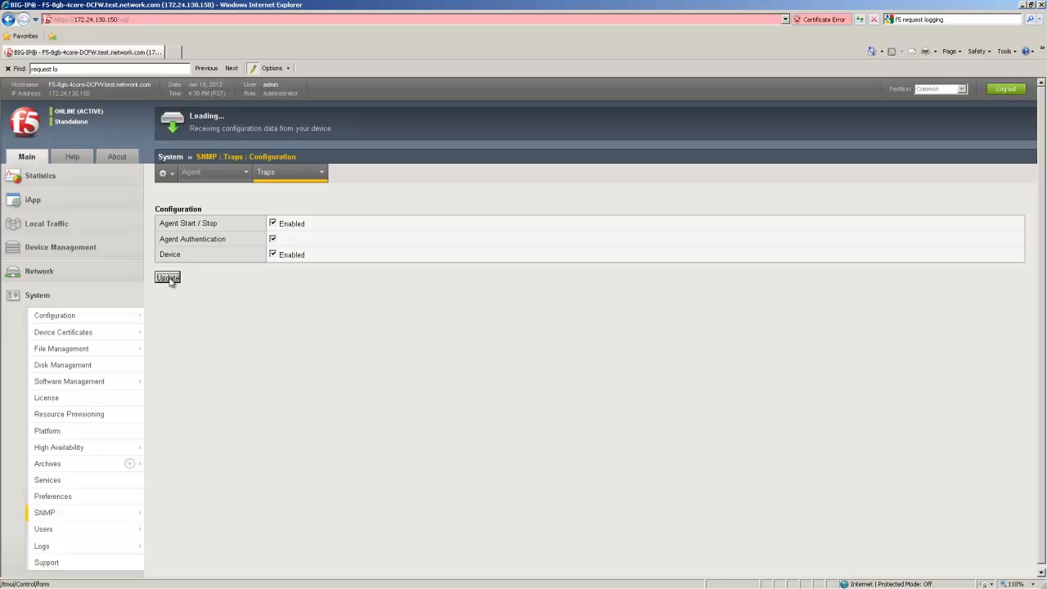
left_click(166, 277)
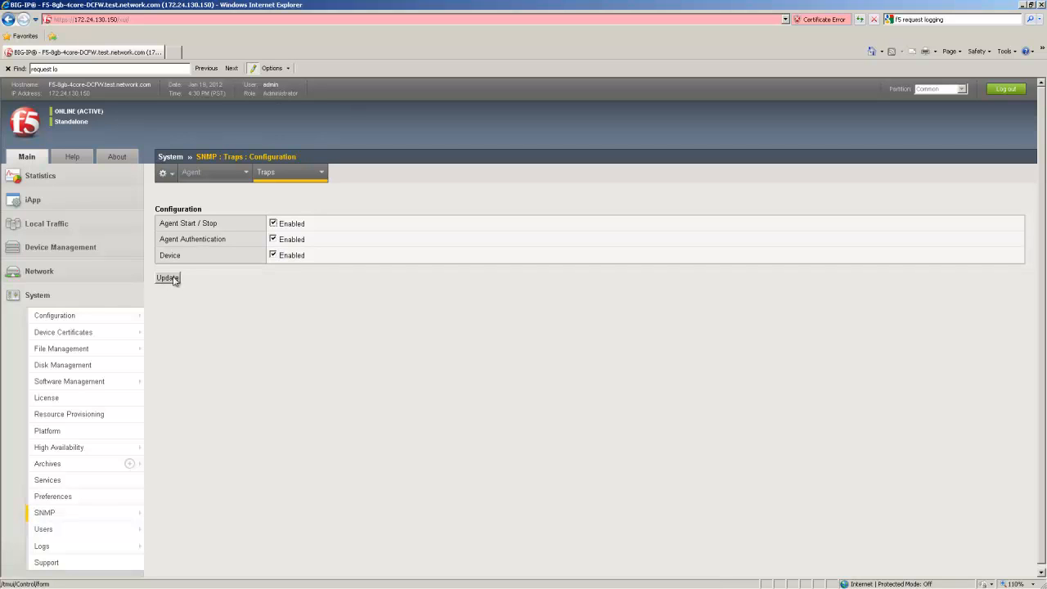
mouse_move(235, 262)
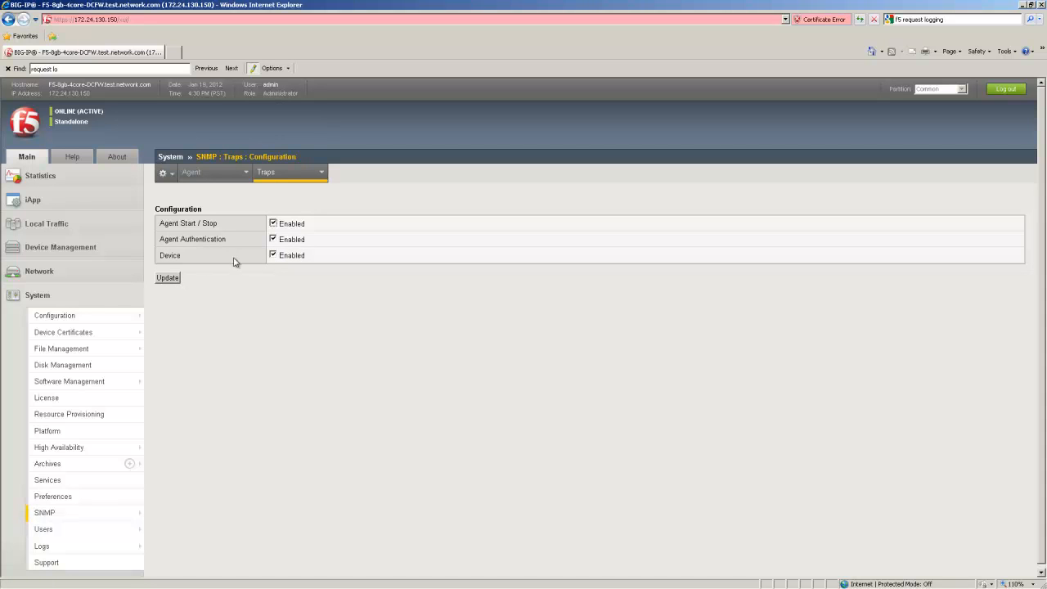